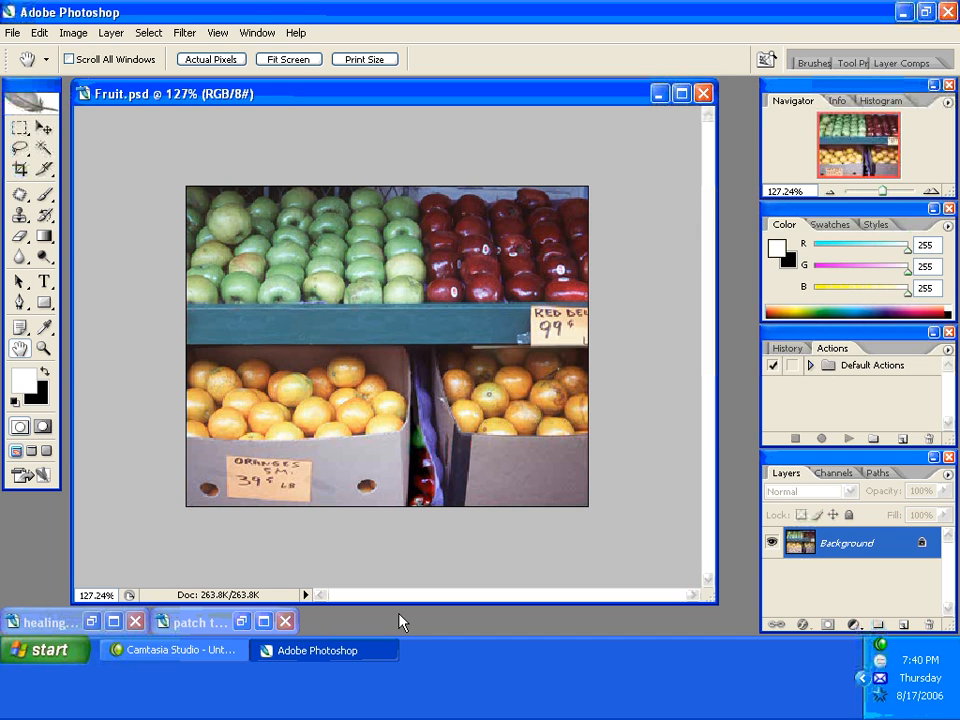
- Zoom to about 485% on the hole in the left orange box's lower corner
click(43, 348)
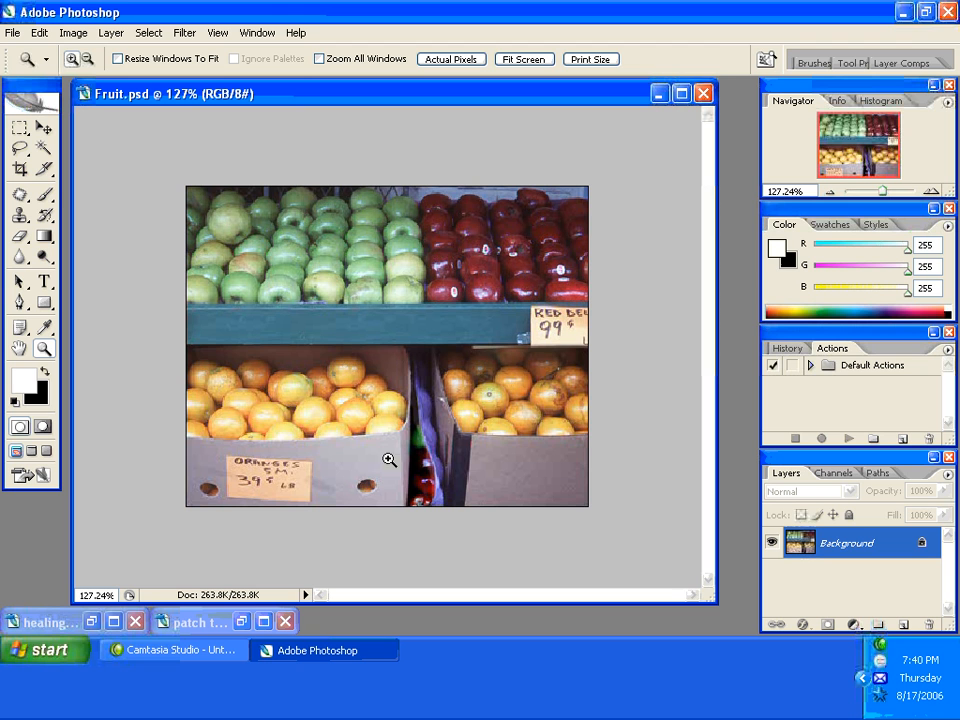
drag(255, 400, 420, 505)
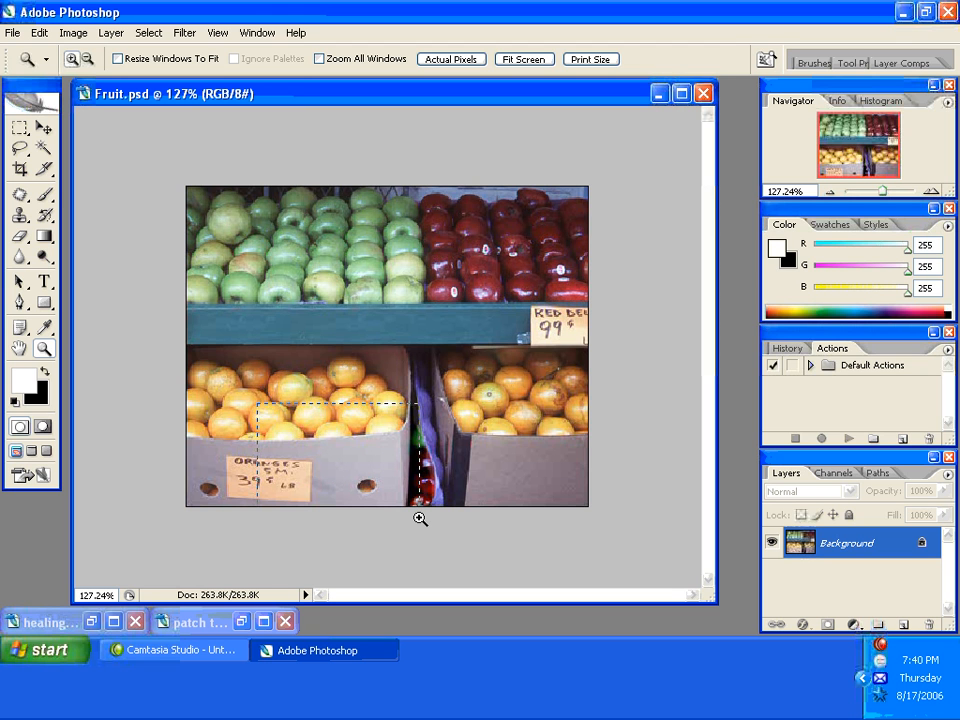
click(420, 518)
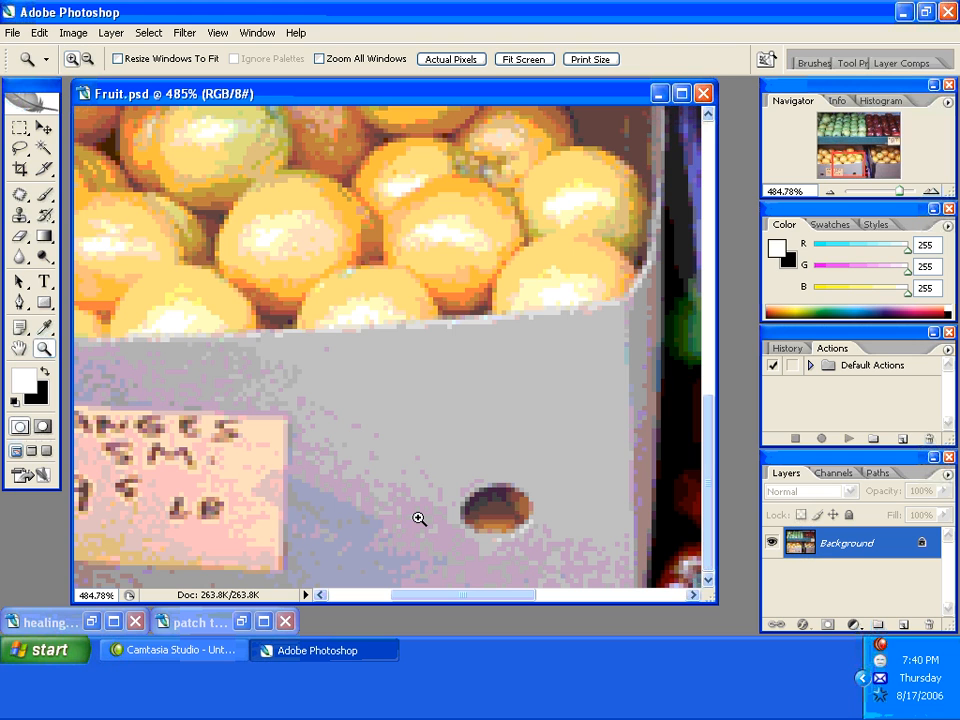
- Select the Clone Stamp tool to copy clean cardboard over the hole
click(19, 215)
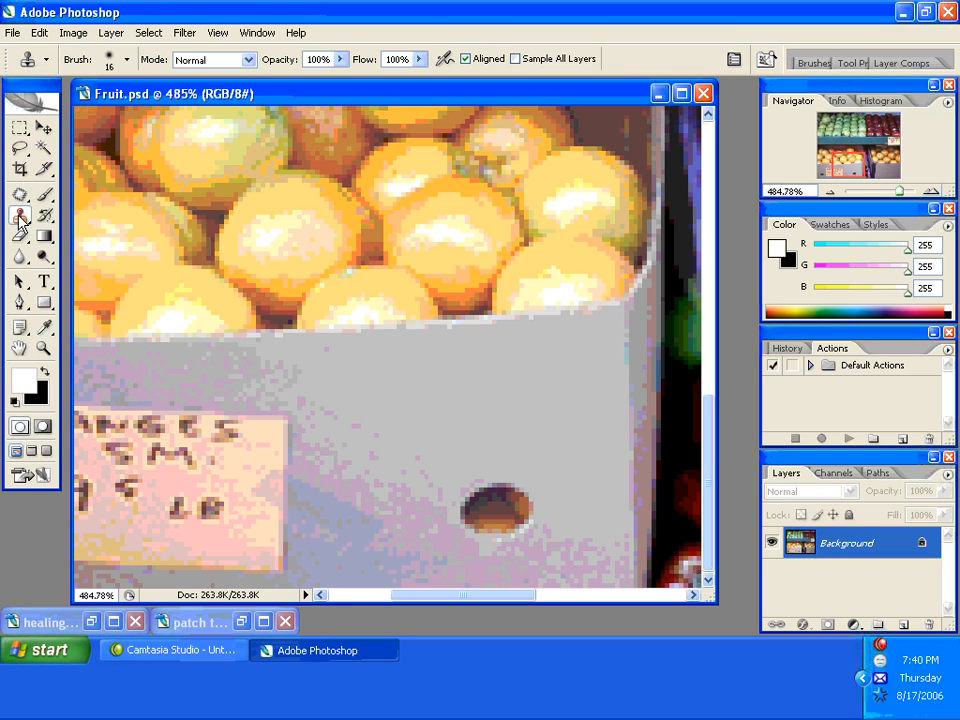
mouse_move(19, 216)
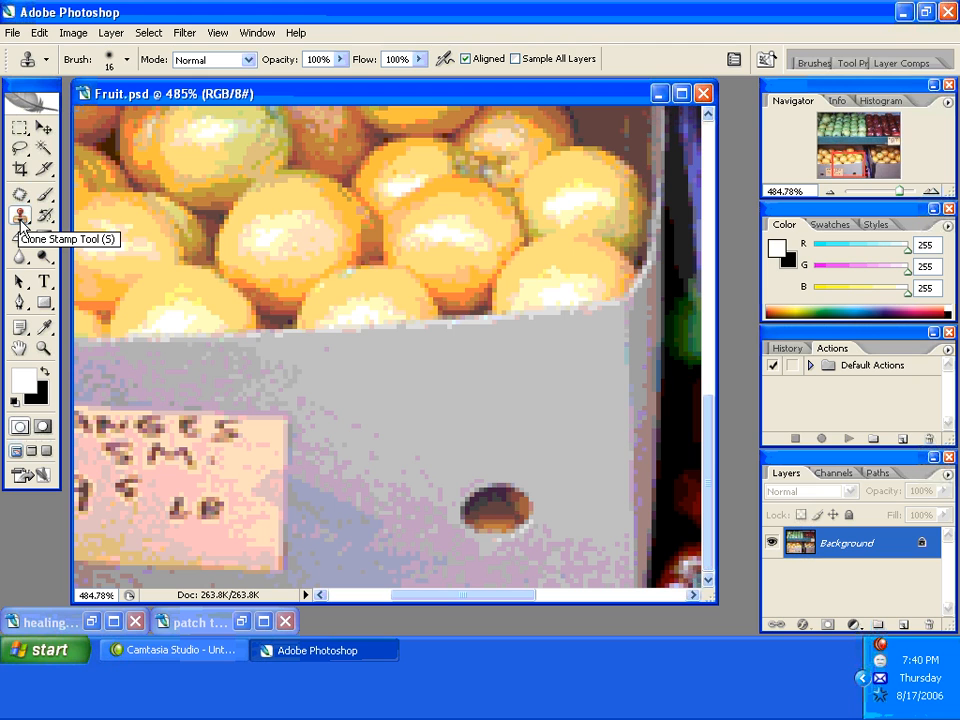
mouse_move(21, 218)
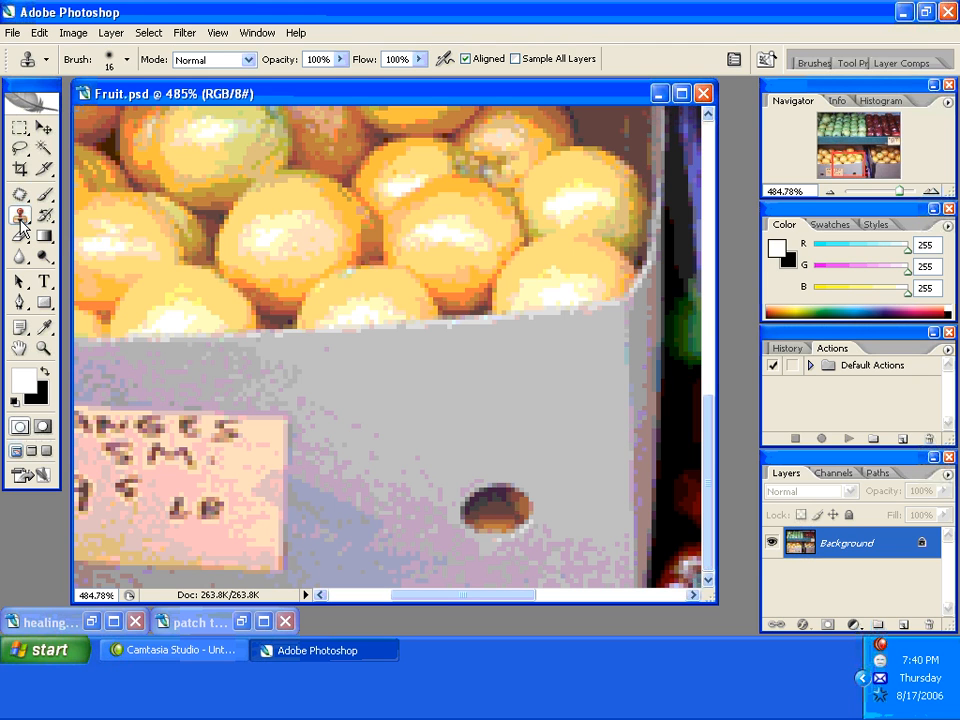
mouse_move(583, 503)
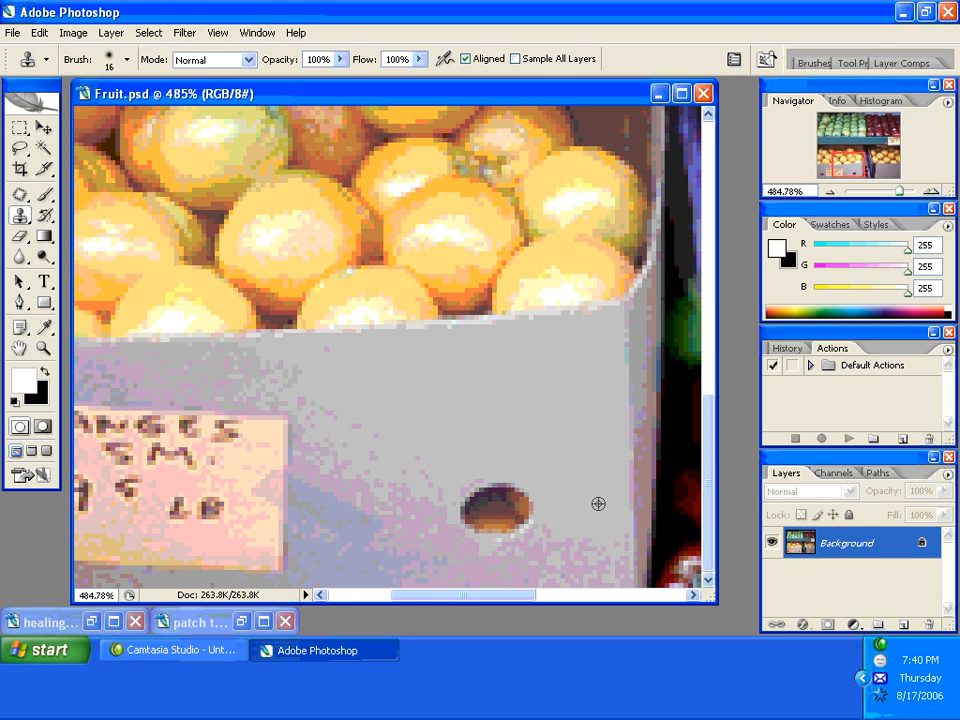
mouse_move(598, 503)
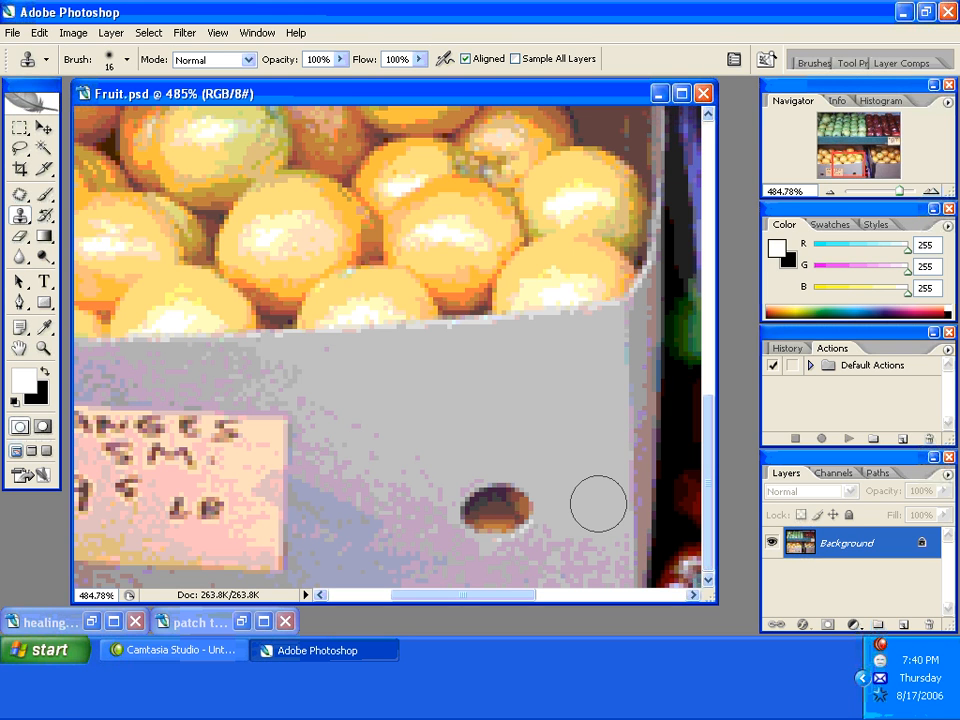
mouse_move(553, 493)
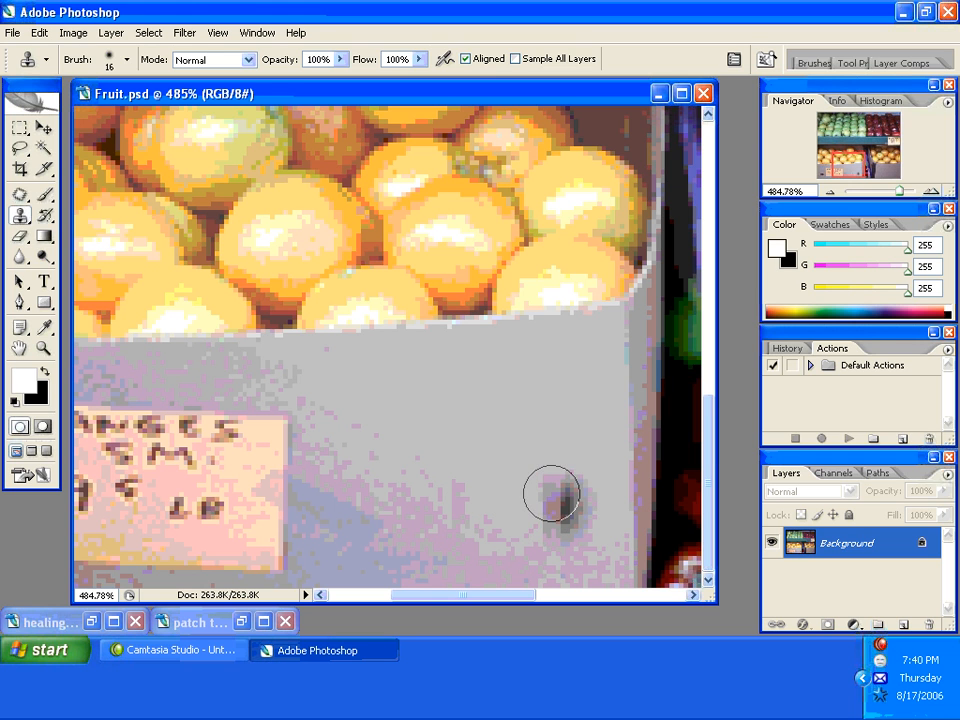
mouse_move(558, 445)
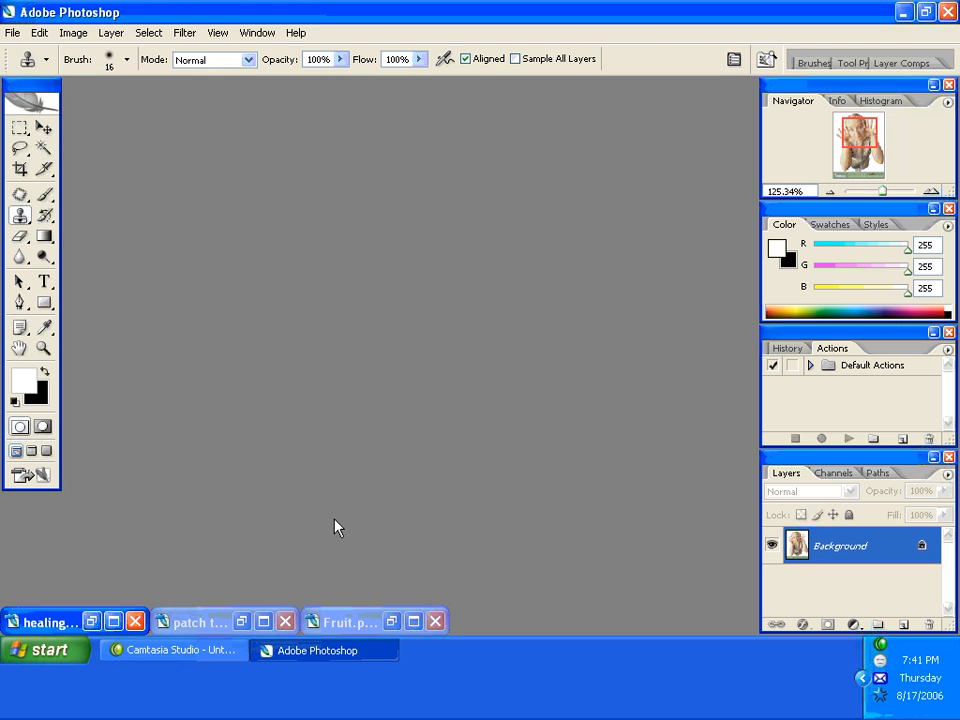
- Restore the minimized patch tool-4.jpg portrait of the man in the red cap
click(197, 622)
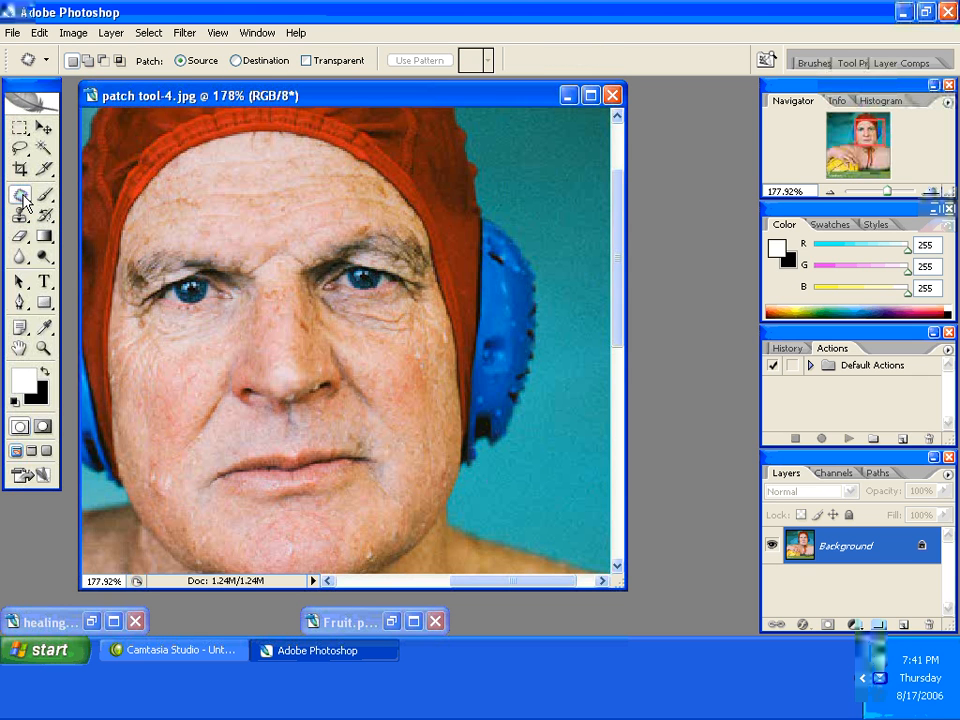
mouse_move(20, 196)
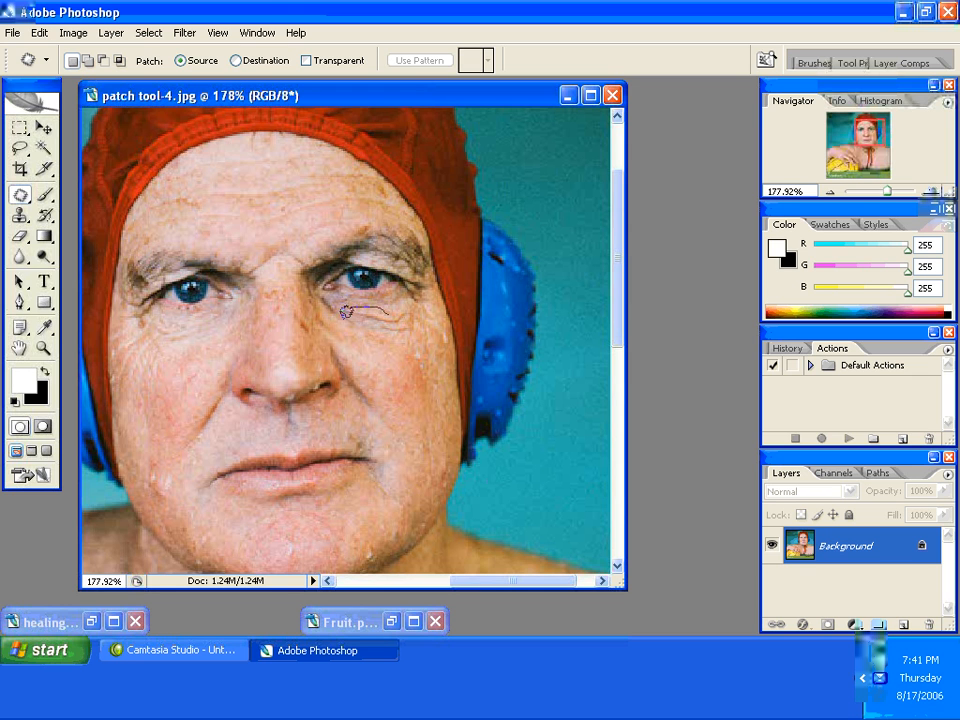
- Outline the wrinkles under the man's eye and drag the patch onto smoother skin
drag(345, 312, 410, 328)
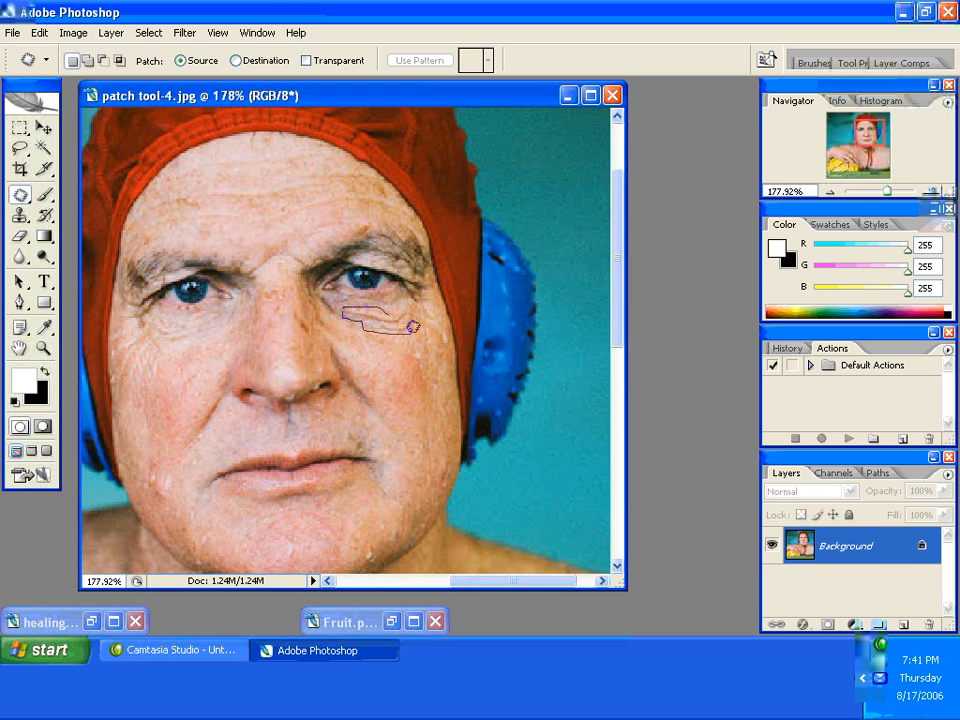
drag(395, 305, 378, 320)
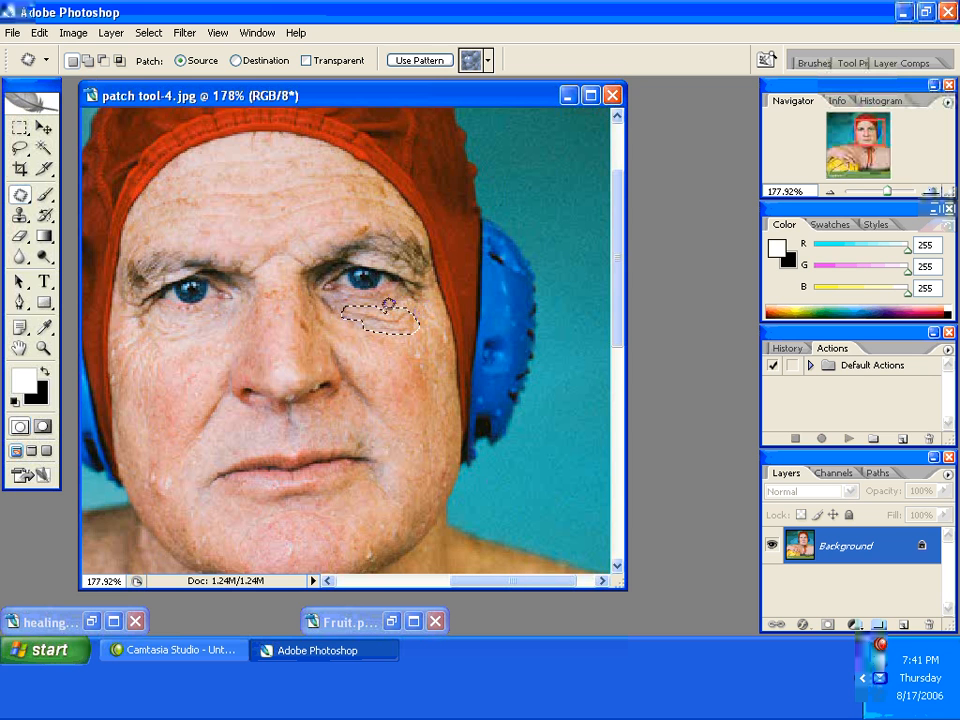
drag(385, 318, 385, 320)
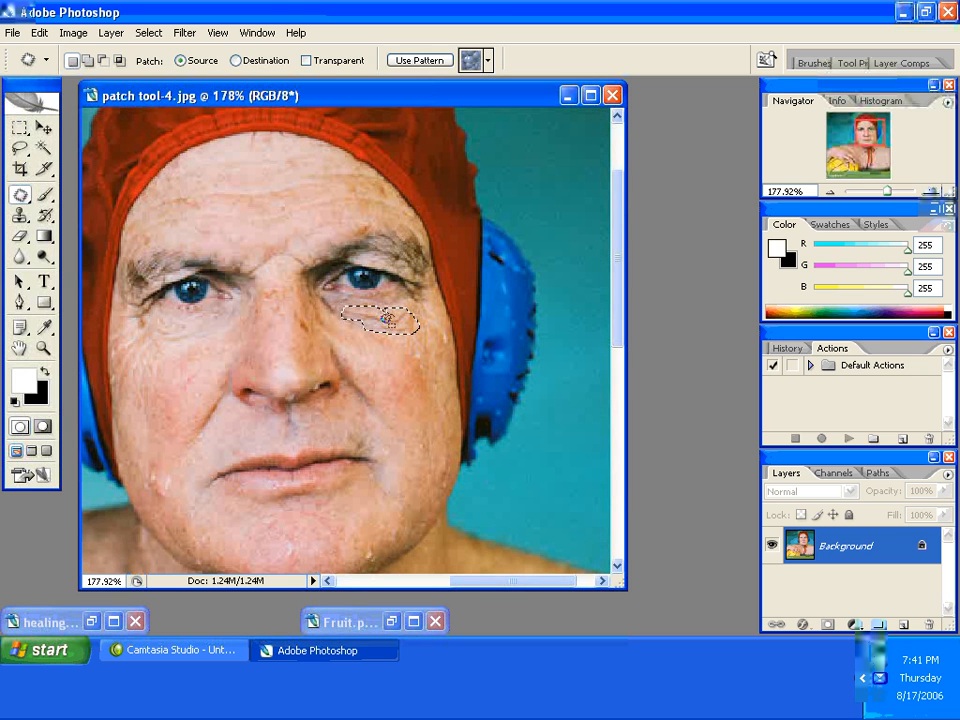
drag(380, 320, 385, 340)
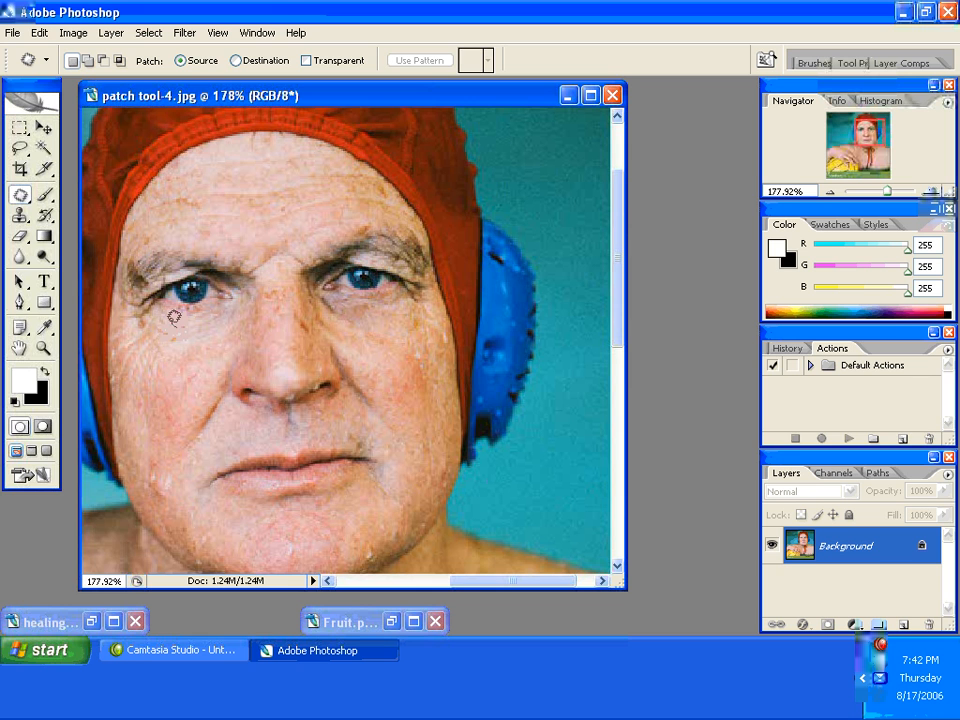
drag(173, 315, 155, 345)
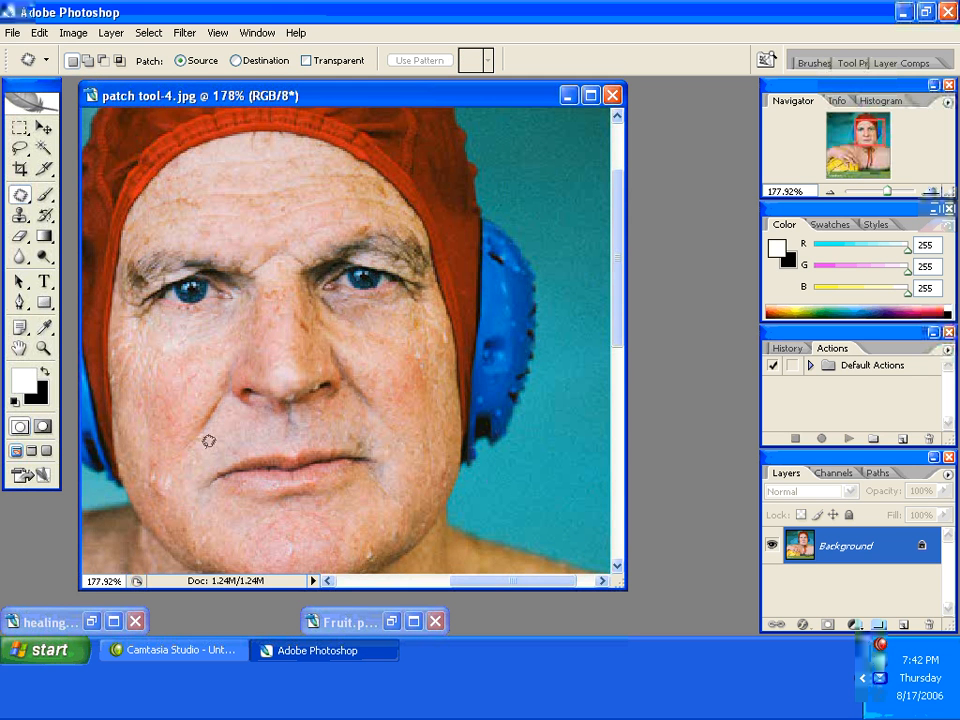
mouse_move(213, 397)
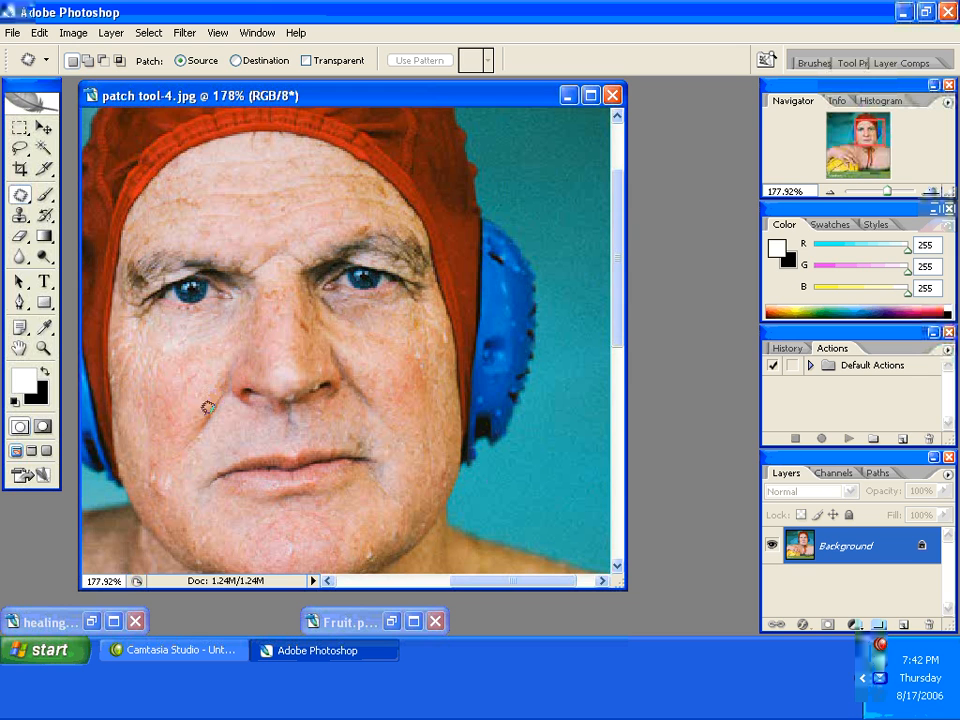
mouse_move(213, 430)
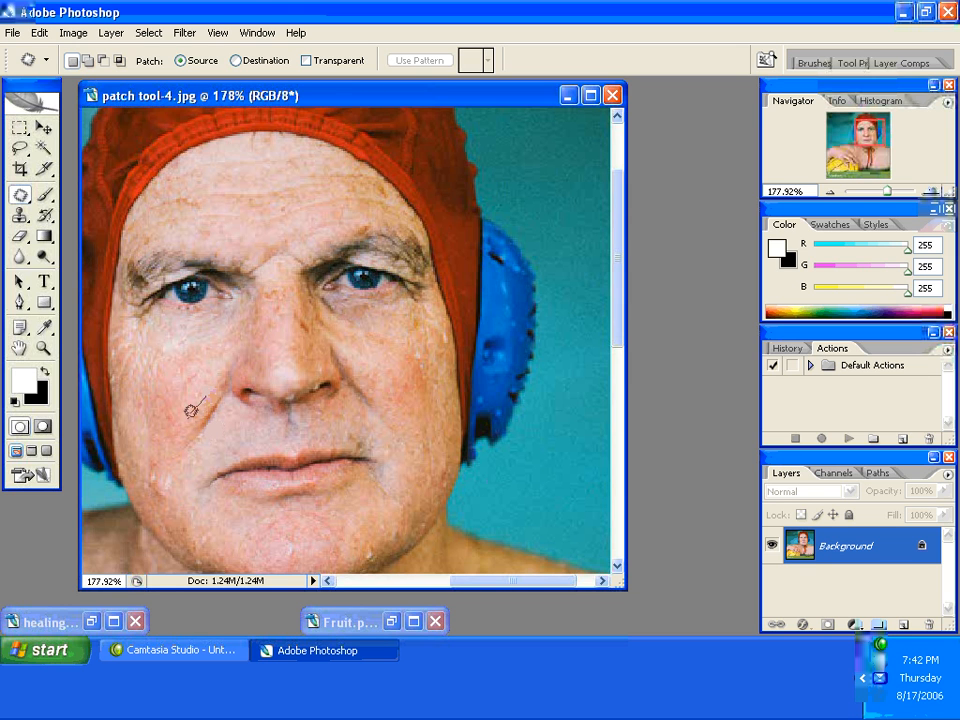
- Outline the wrinkled cheek beside the nose and drag the patch onto clean skin
drag(193, 408, 210, 428)
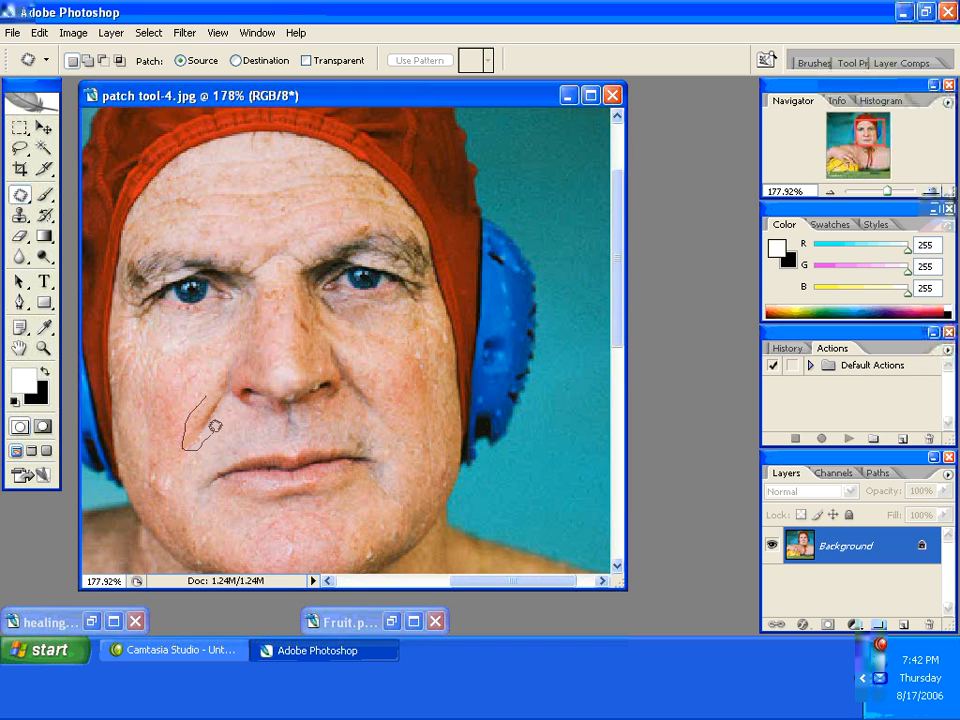
drag(215, 427, 205, 397)
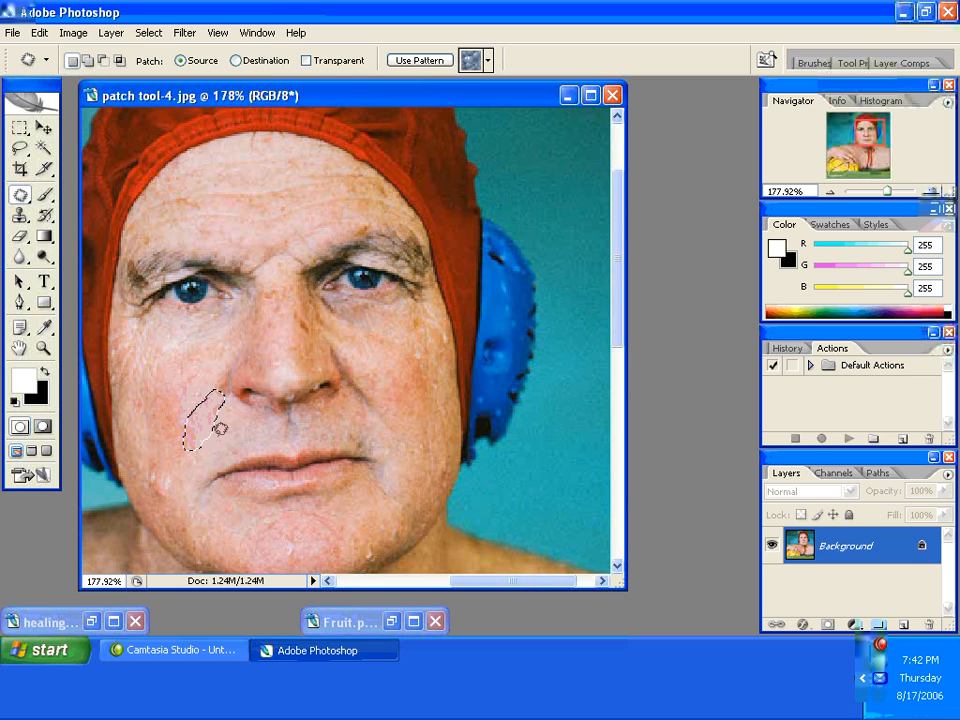
drag(210, 425, 355, 375)
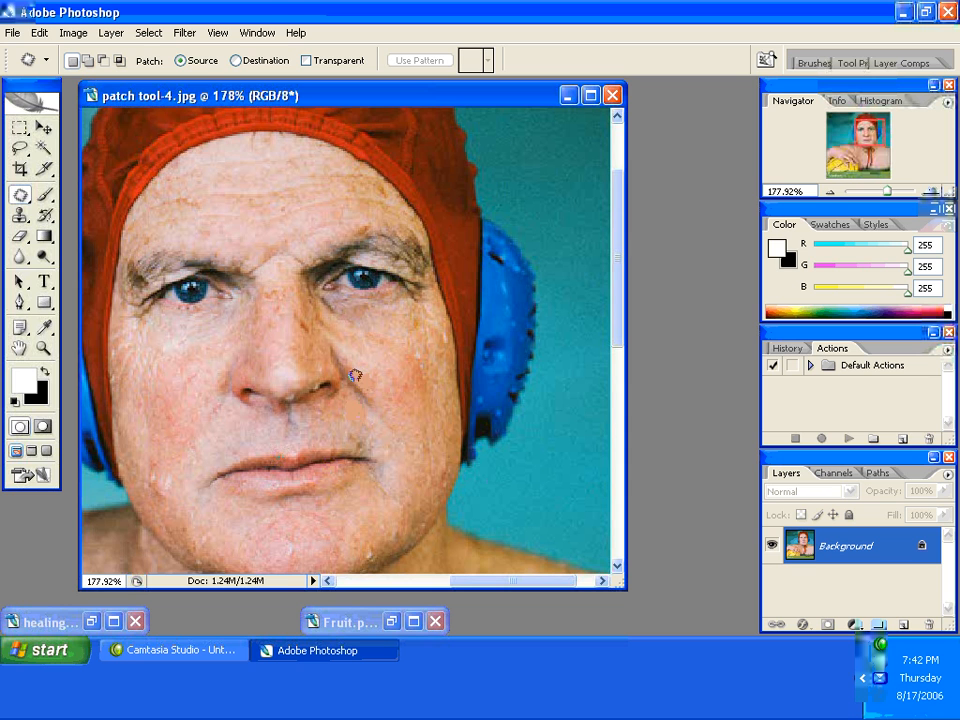
drag(355, 375, 363, 410)
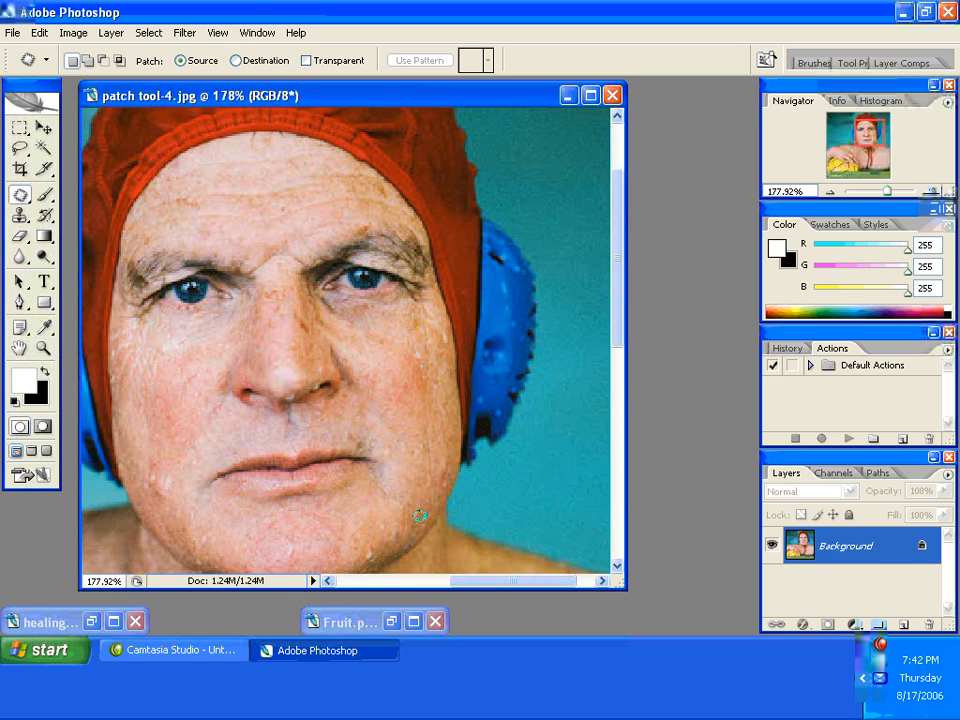
mouse_move(510, 325)
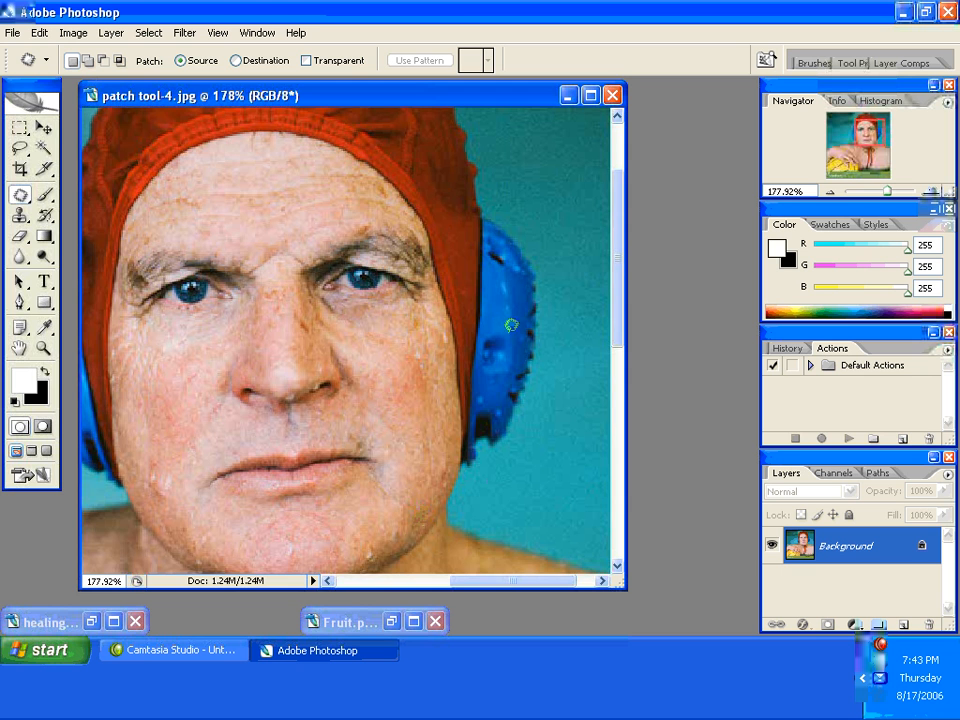
- Bring the healing brush layers.jpg photo with heart stickers to the front
click(568, 95)
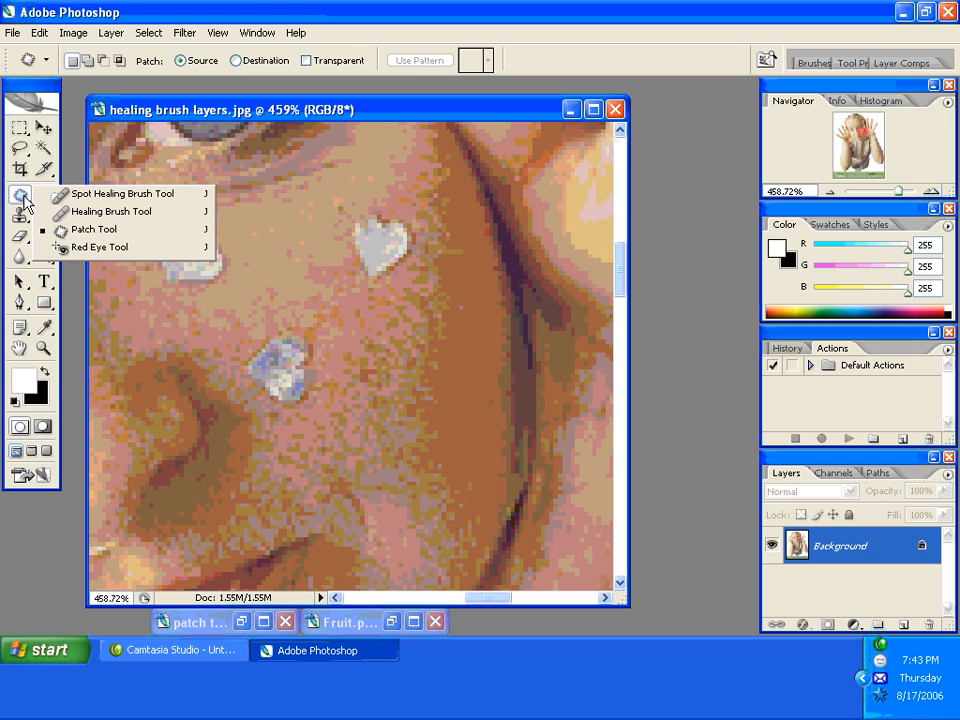
mouse_move(113, 211)
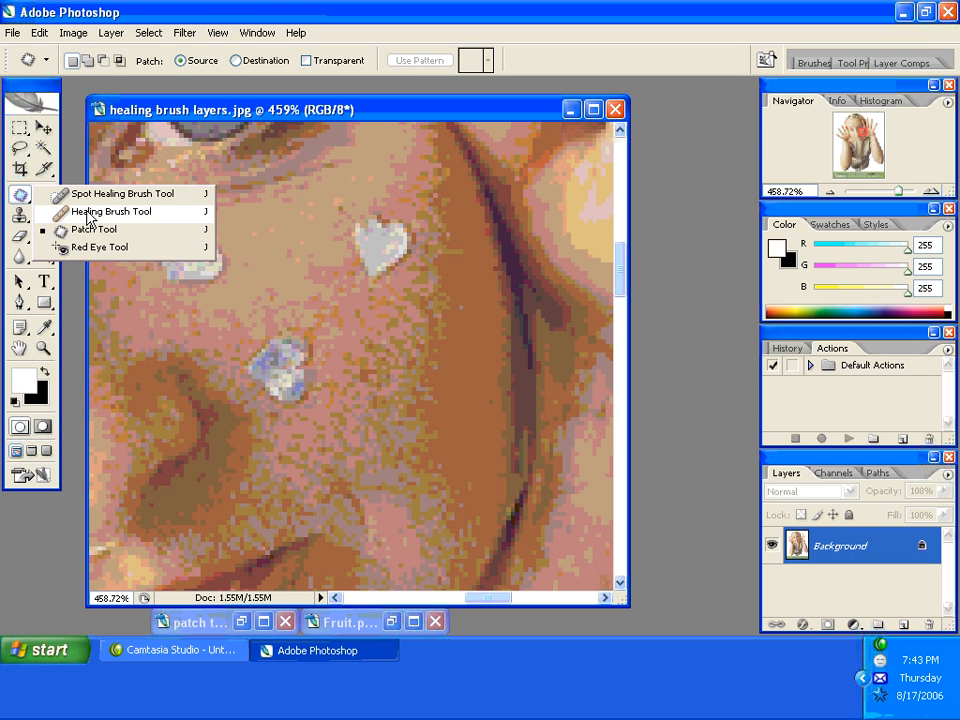
- Heal away the pink heart near the nose and fit the whole photo on screen
click(112, 211)
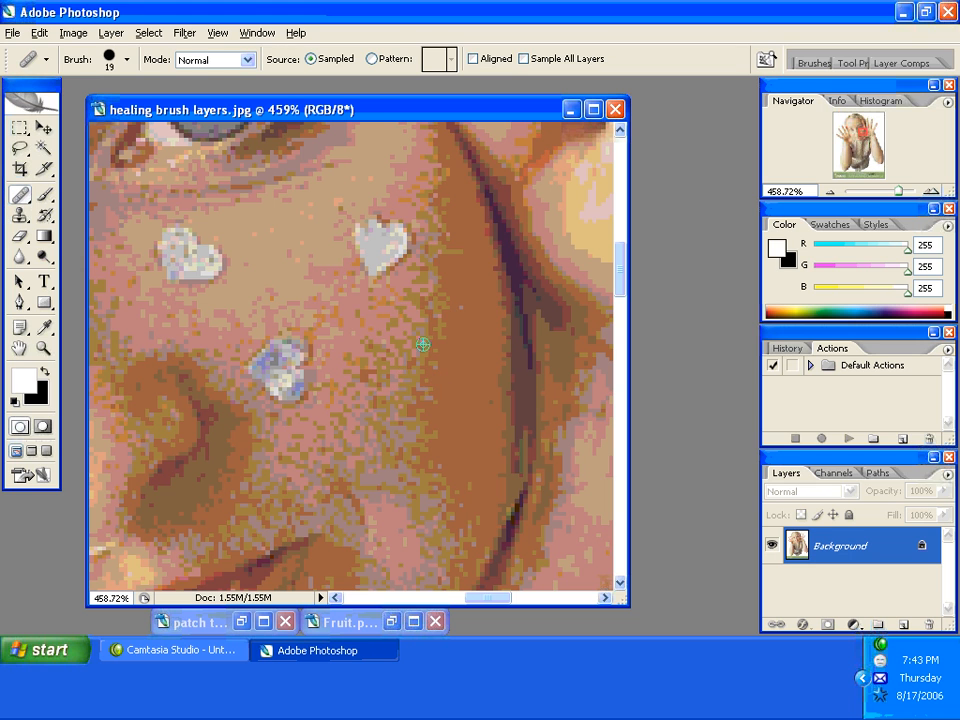
mouse_move(407, 349)
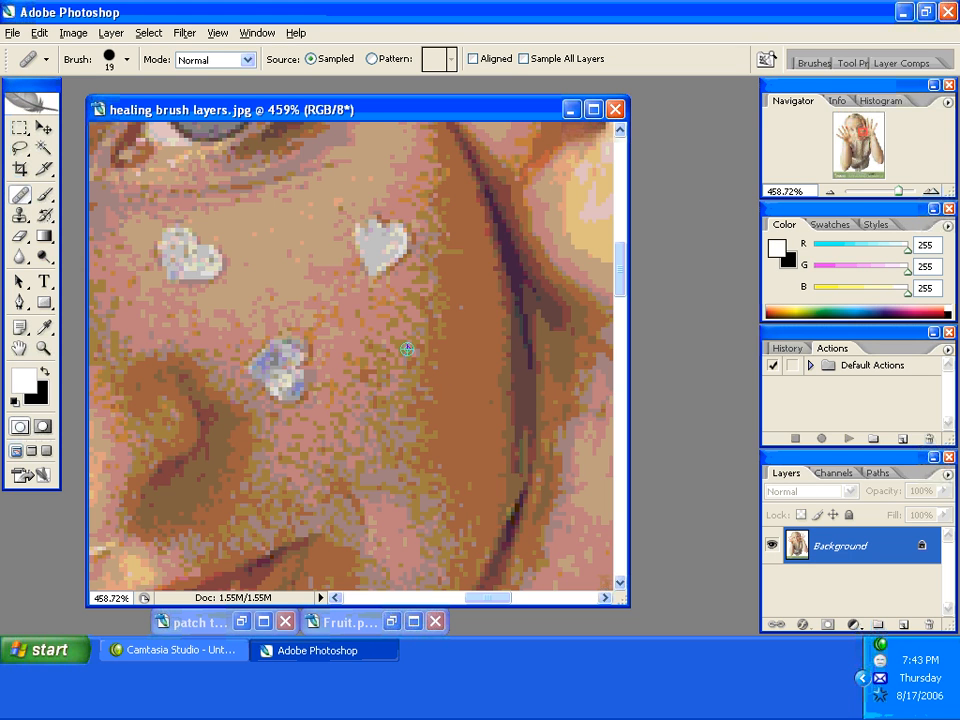
mouse_move(367, 246)
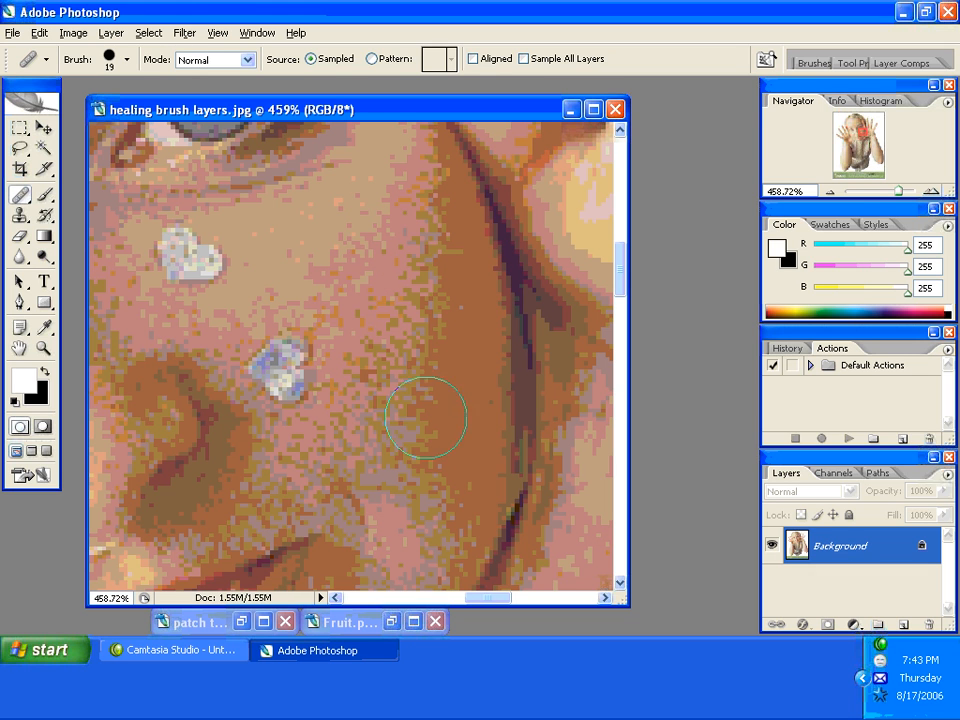
mouse_move(425, 543)
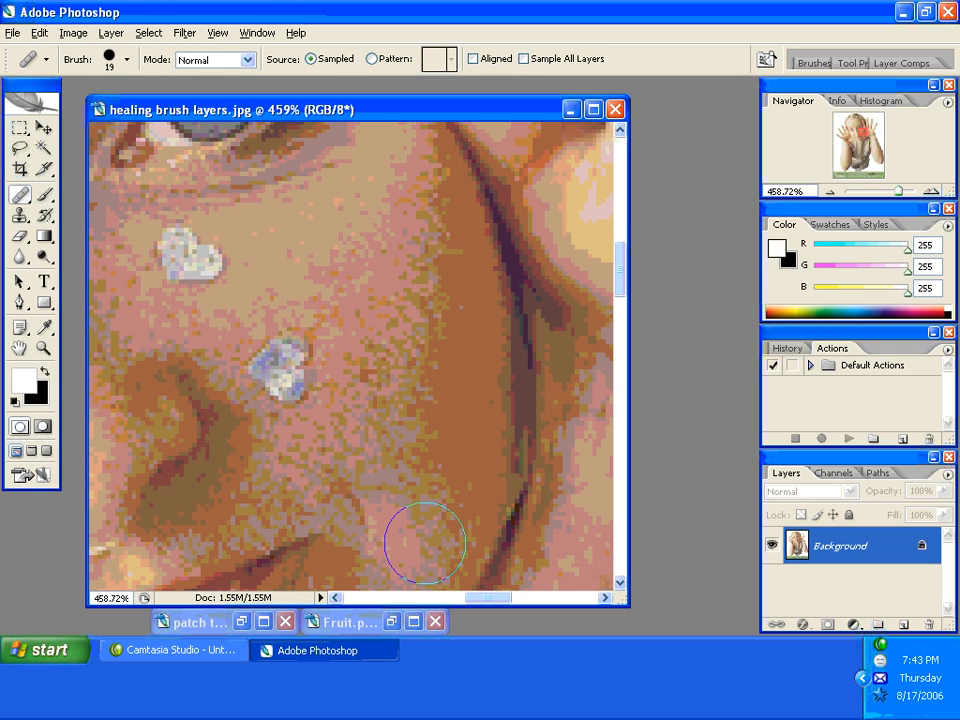
mouse_move(397, 513)
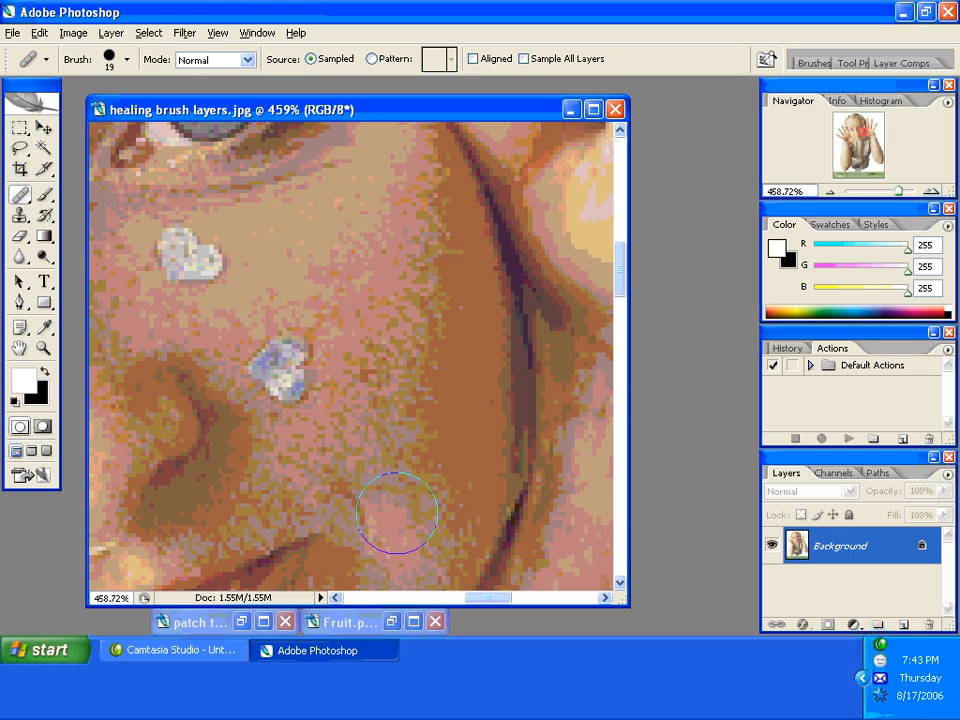
mouse_move(308, 380)
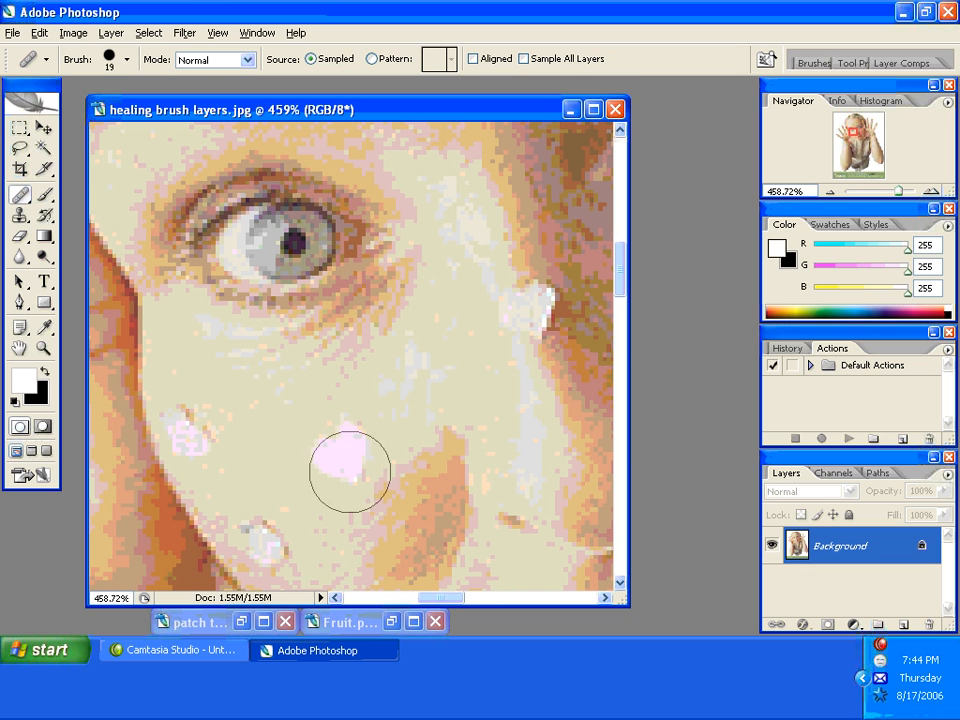
click(350, 470)
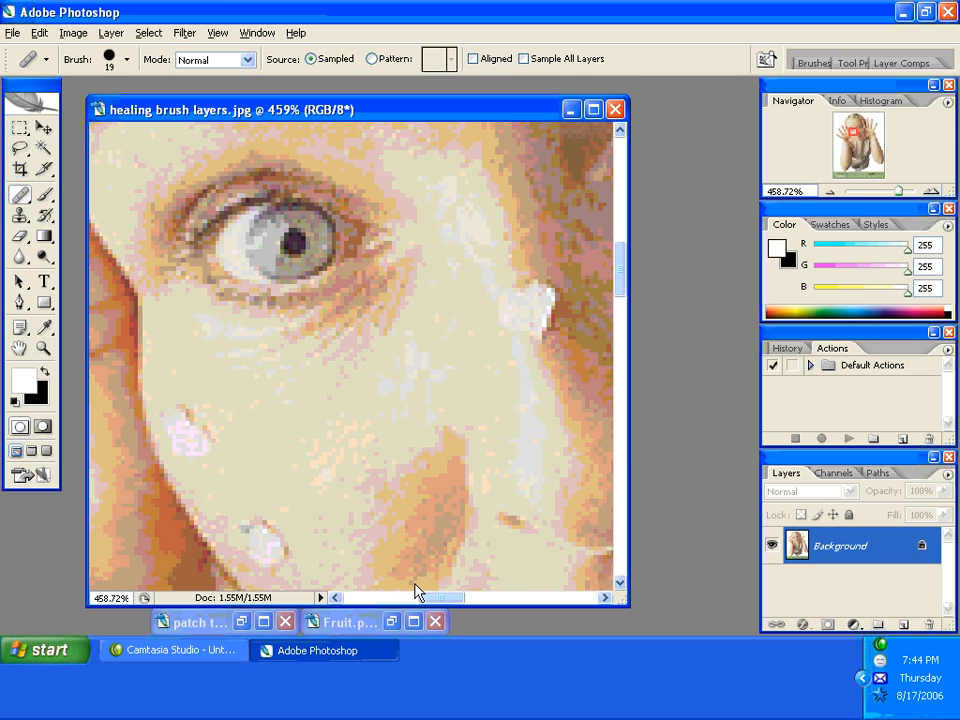
click(19, 347)
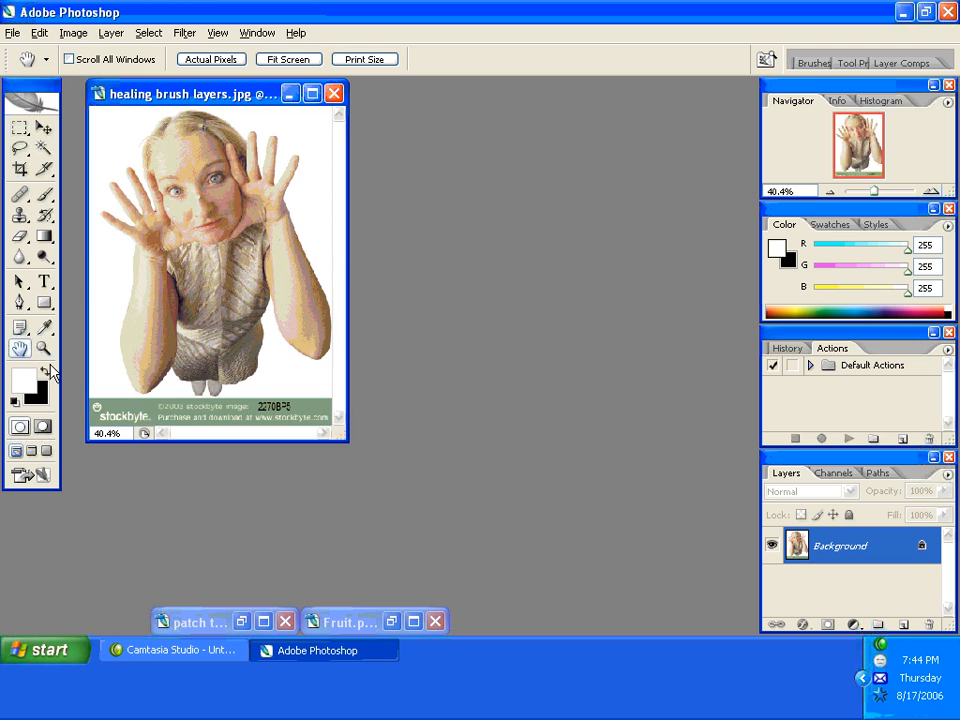
click(44, 348)
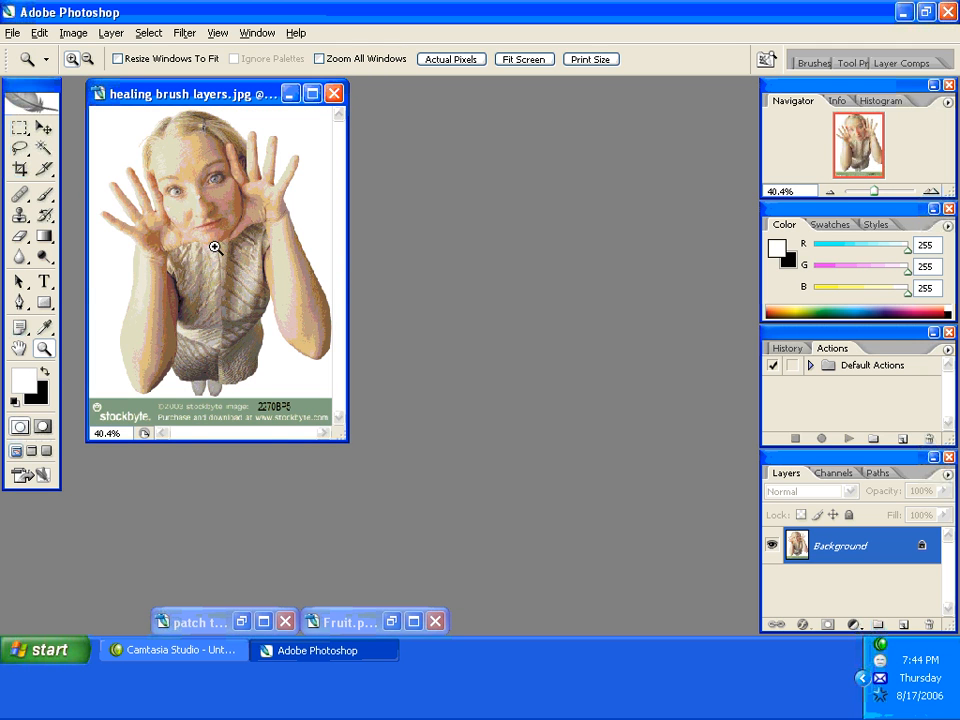